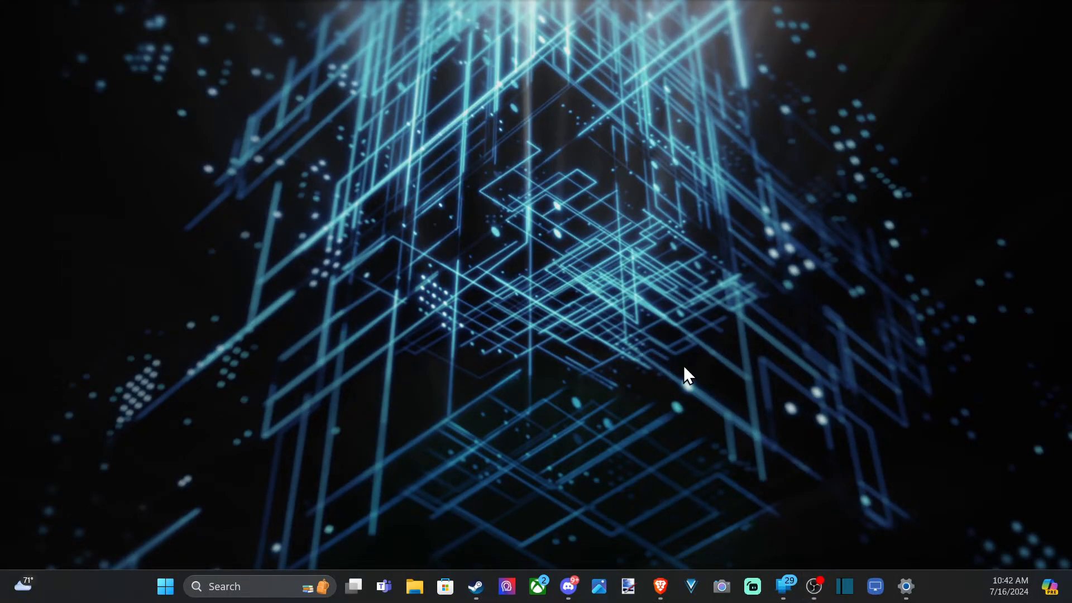
{"action": "mouse_move", "coordinate": [697, 390]}
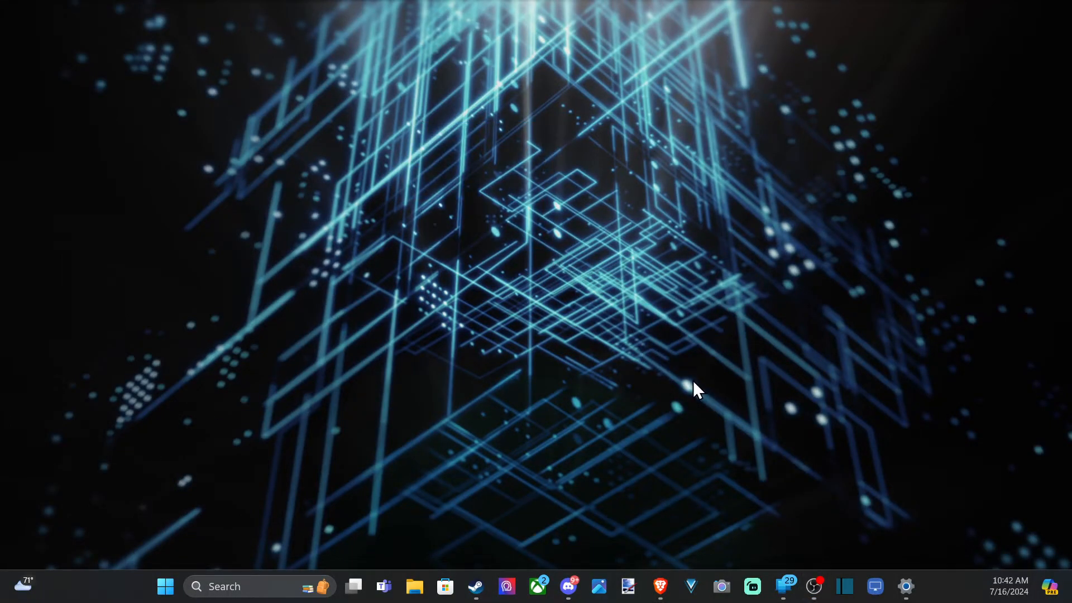
{"action": "mouse_move", "coordinate": [688, 397]}
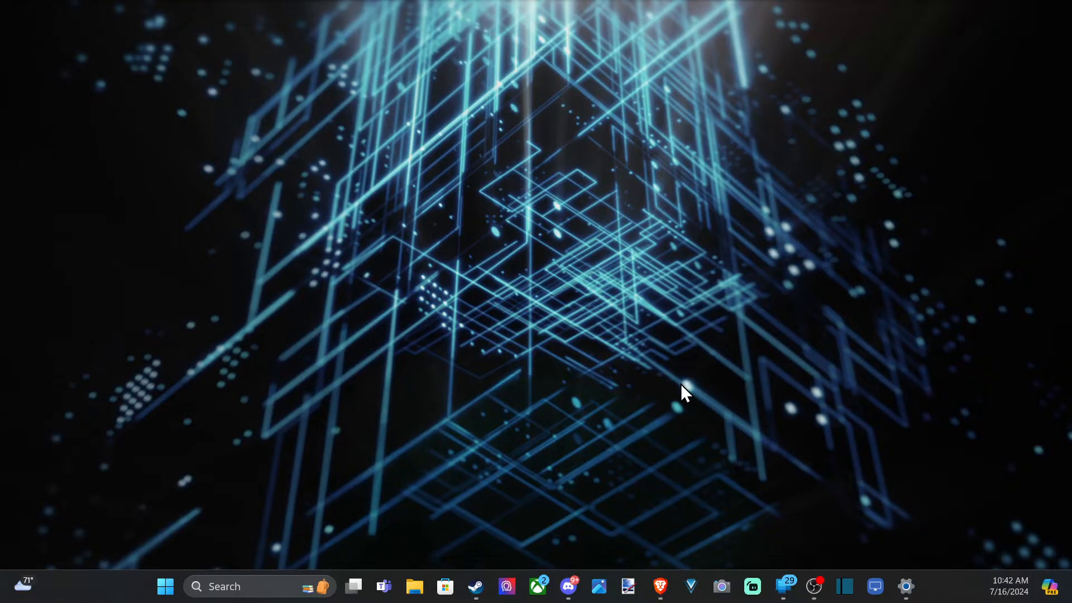
{"action": "mouse_move", "coordinate": [570, 420]}
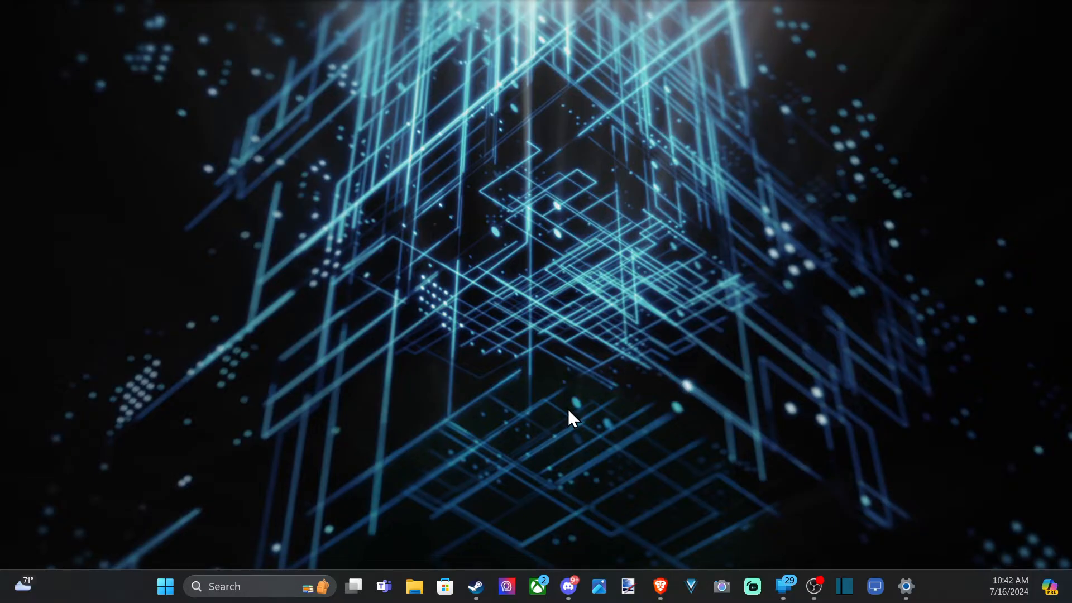
{"action": "mouse_move", "coordinate": [564, 421]}
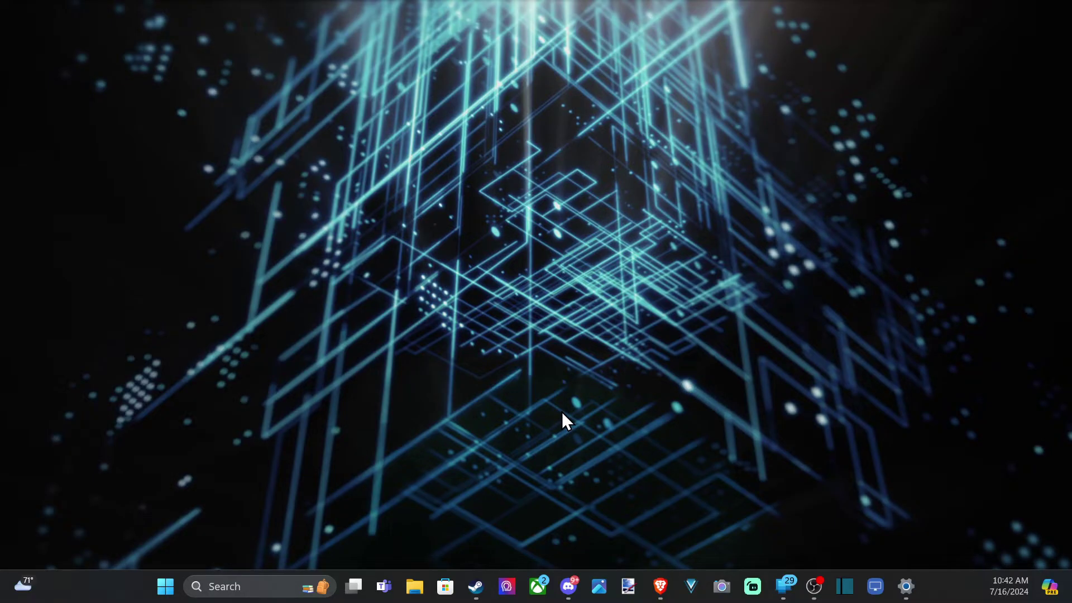
{"action": "mouse_move", "coordinate": [405, 403]}
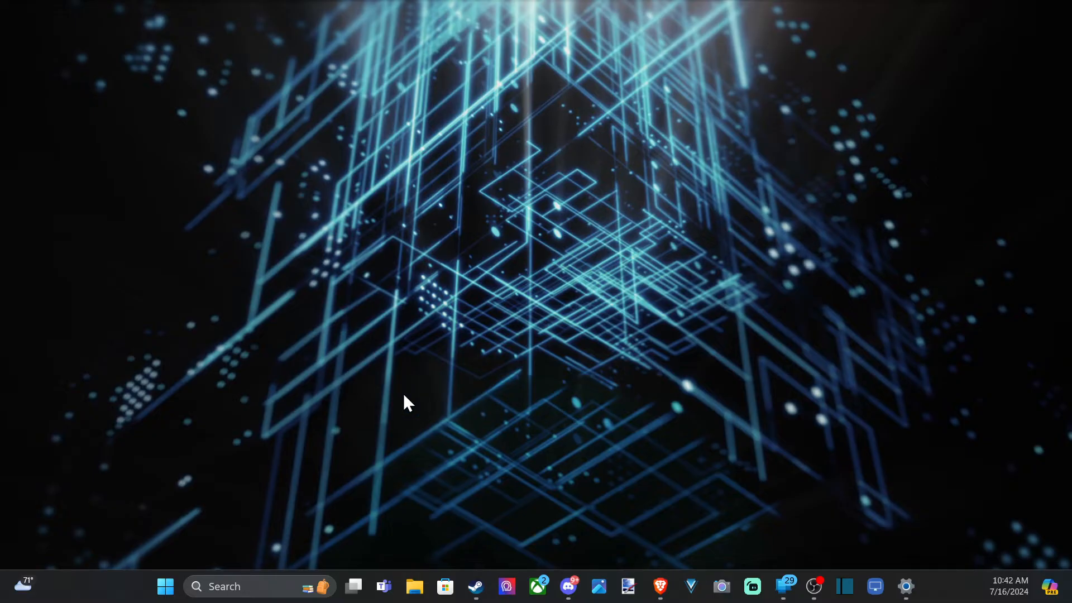
Search Windows for "device Manager" and launch Device Manager from the results
{"action": "type", "text": "device Manager"}
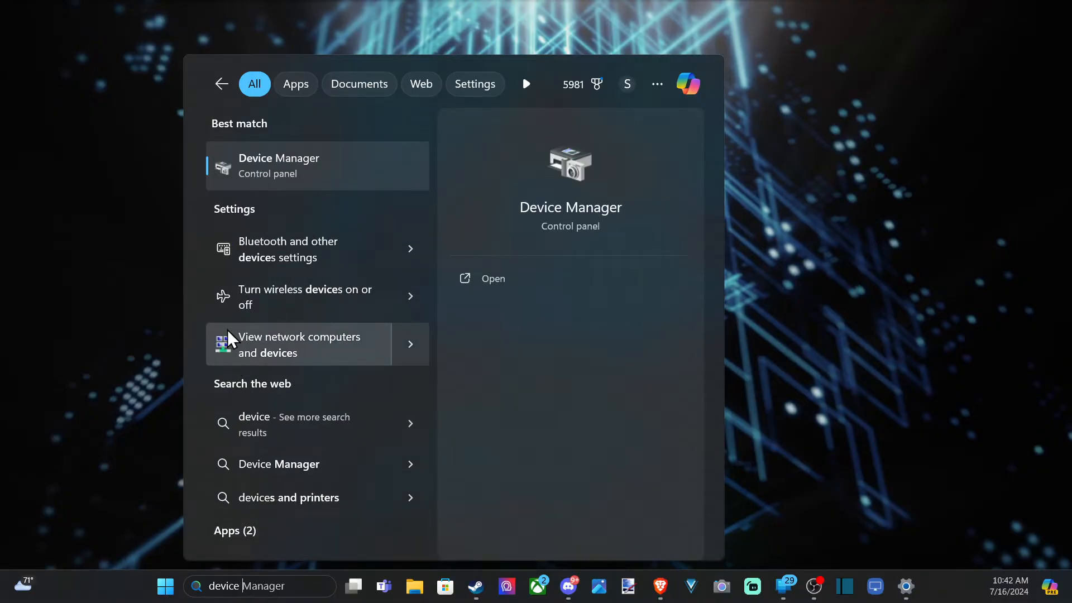
{"action": "mouse_move", "coordinate": [295, 181]}
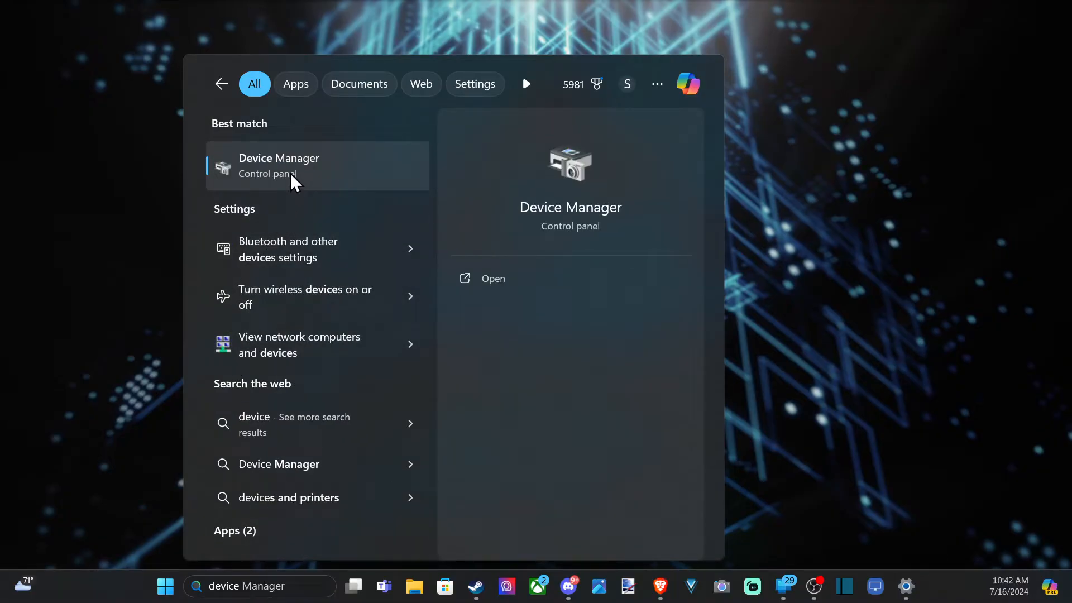
{"action": "key", "text": "Escape"}
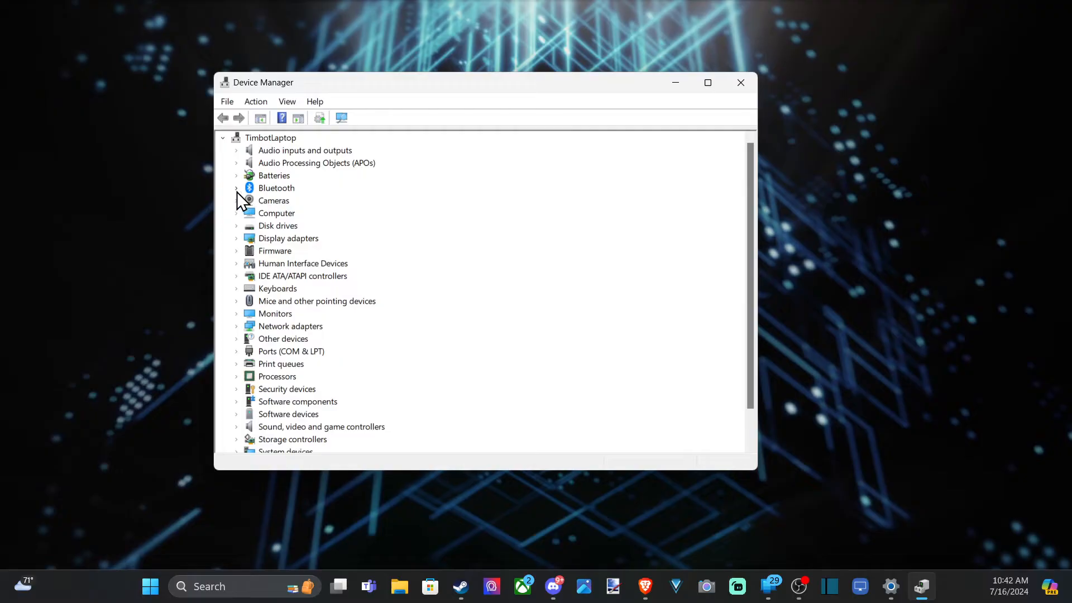
Expand Bluetooth, turn on View > Show hidden devices, and scroll through the Bluetooth entries
{"action": "left_click", "coordinate": [237, 188]}
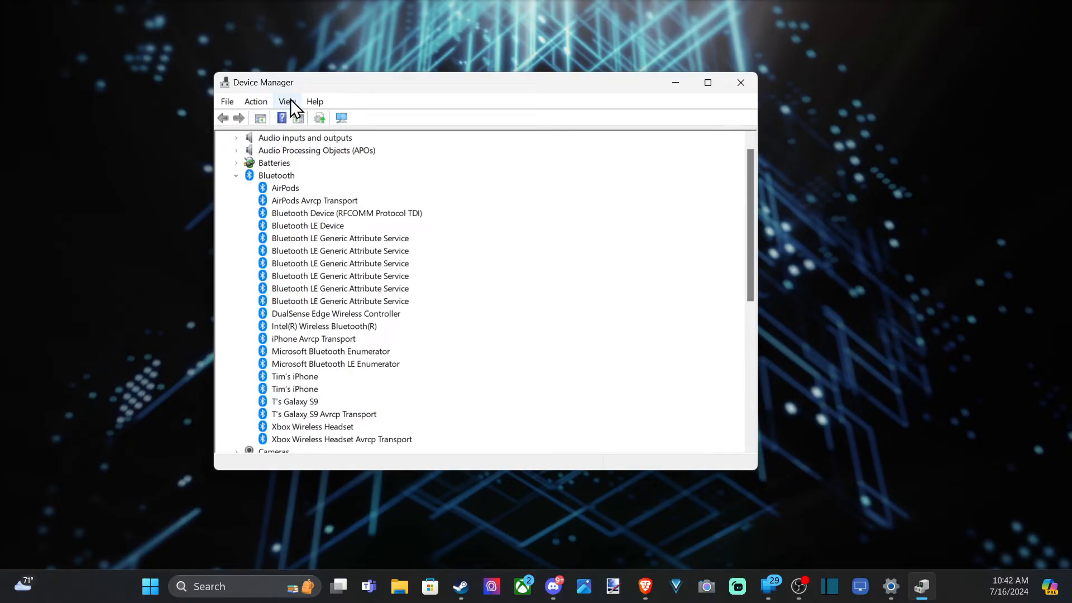
{"action": "left_click", "coordinate": [287, 101]}
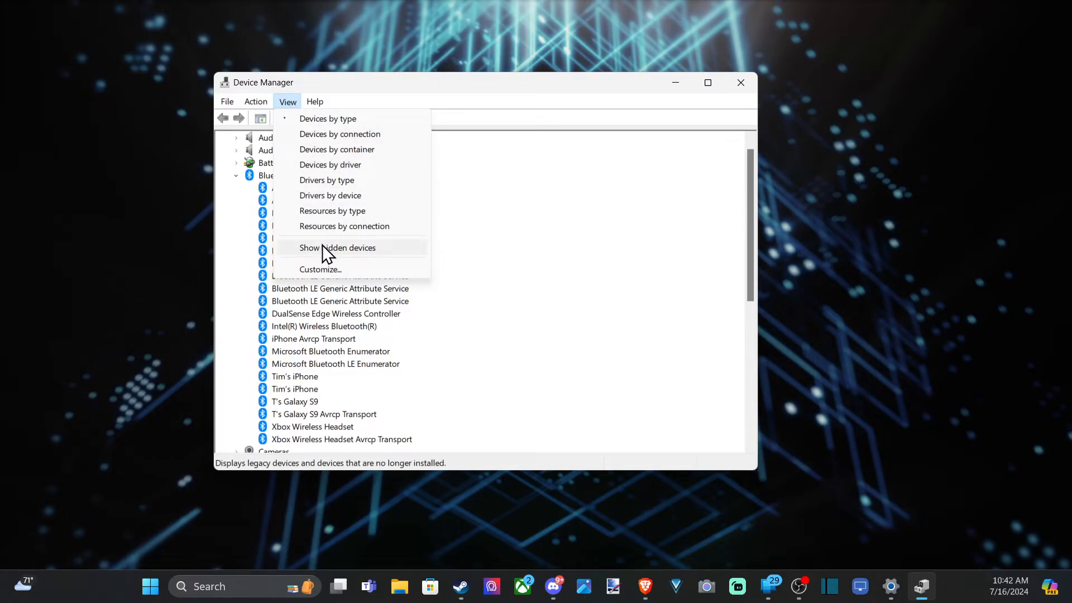
{"action": "left_click", "coordinate": [338, 247]}
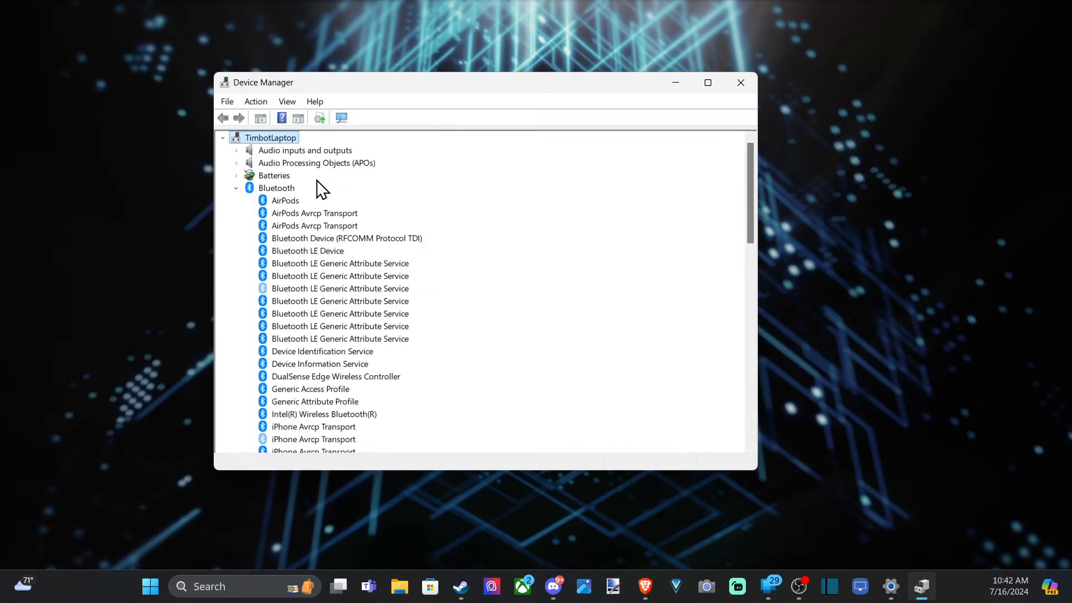
{"action": "scroll", "scroll_direction": "down", "scroll_amount": 3}
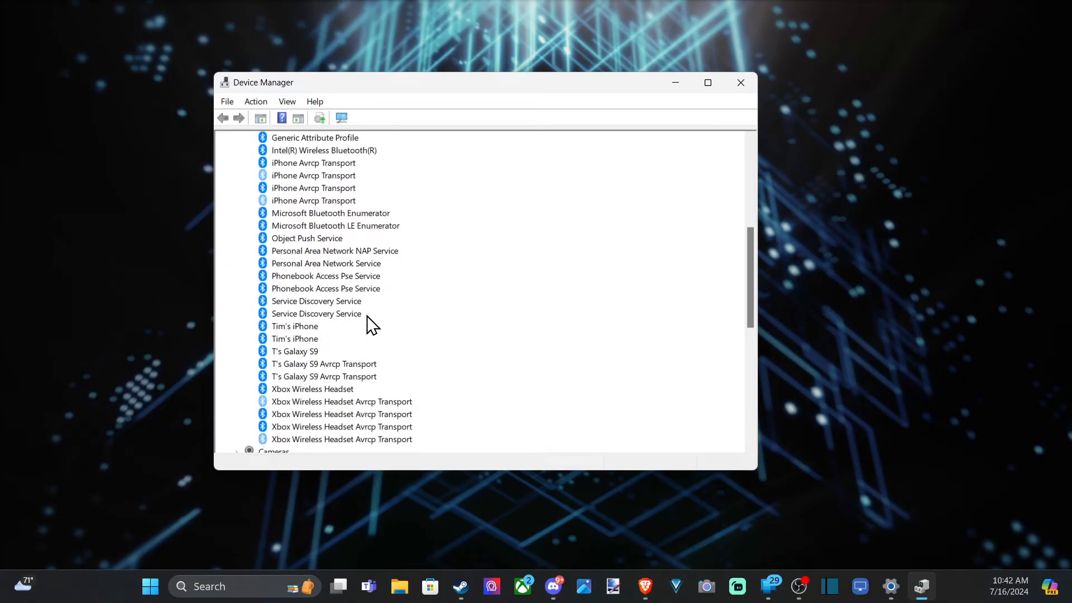
{"action": "scroll", "scroll_direction": "down", "scroll_amount": 3}
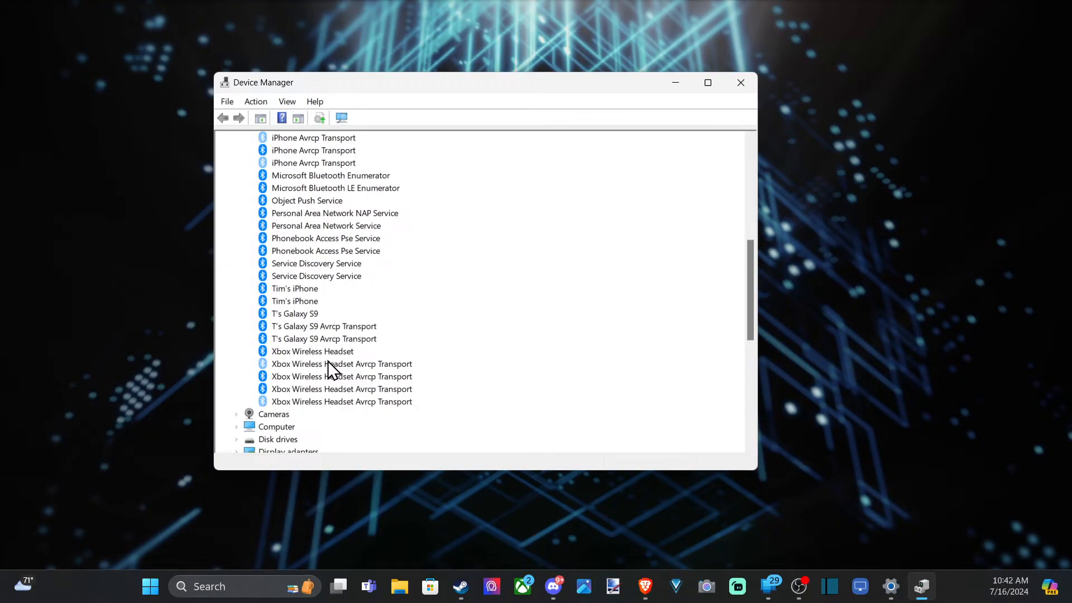
{"action": "scroll", "scroll_direction": "up", "scroll_amount": 3}
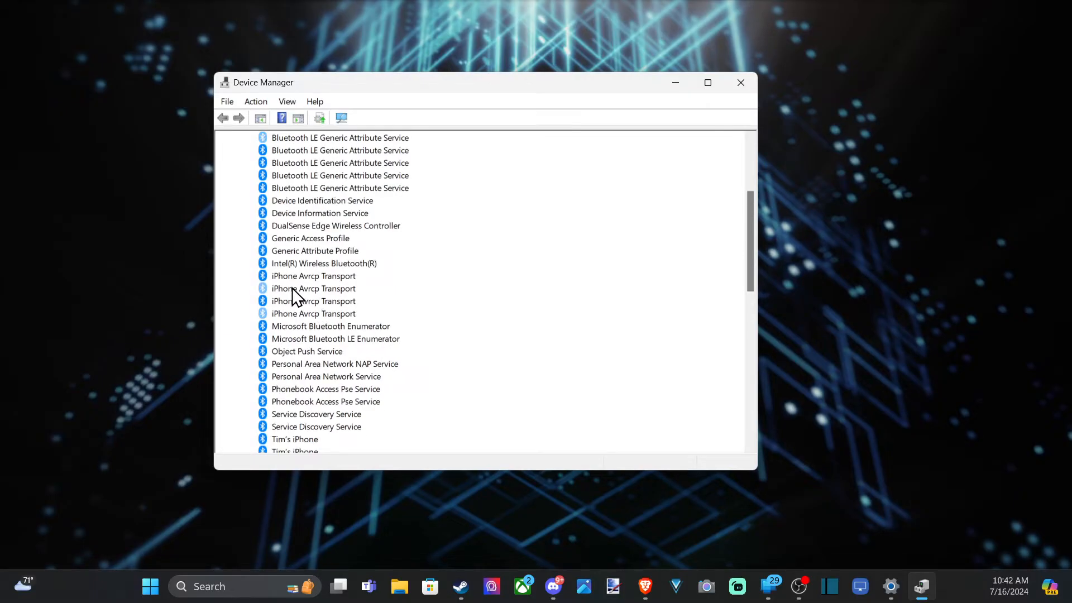
{"action": "mouse_move", "coordinate": [256, 298]}
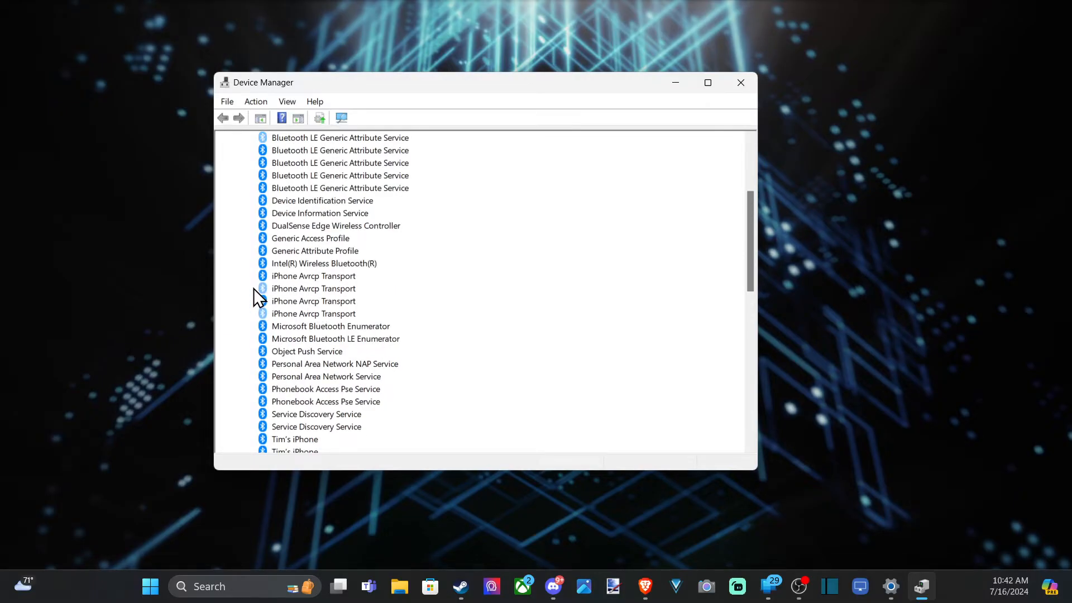
{"action": "scroll", "scroll_direction": "up", "scroll_amount": 3}
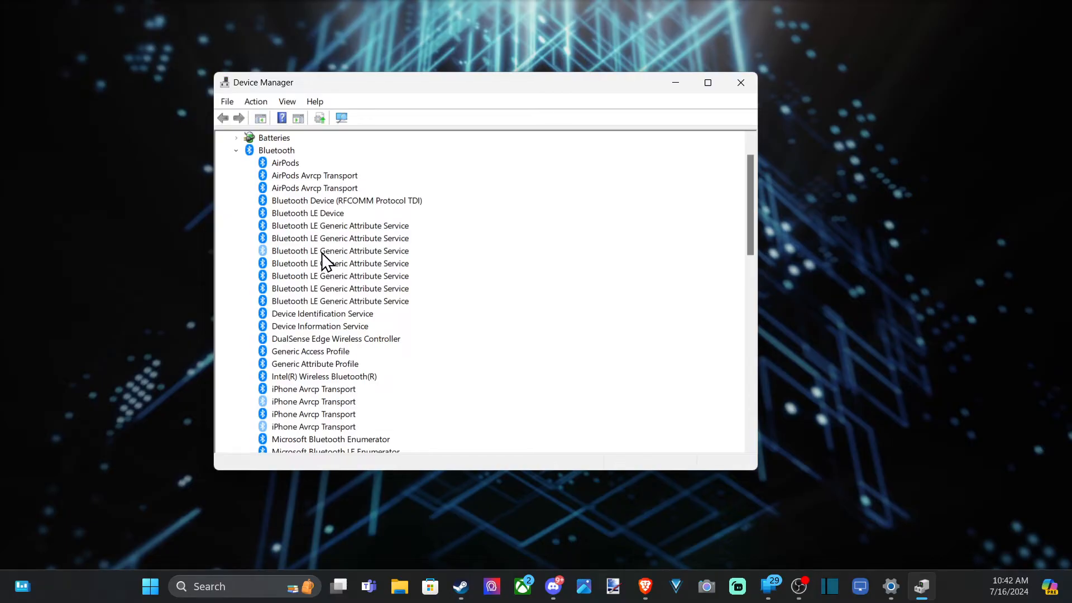
Select a greyed-out Bluetooth LE Generic Attribute Service, then bring up the Start menu
{"action": "left_click", "coordinate": [340, 251]}
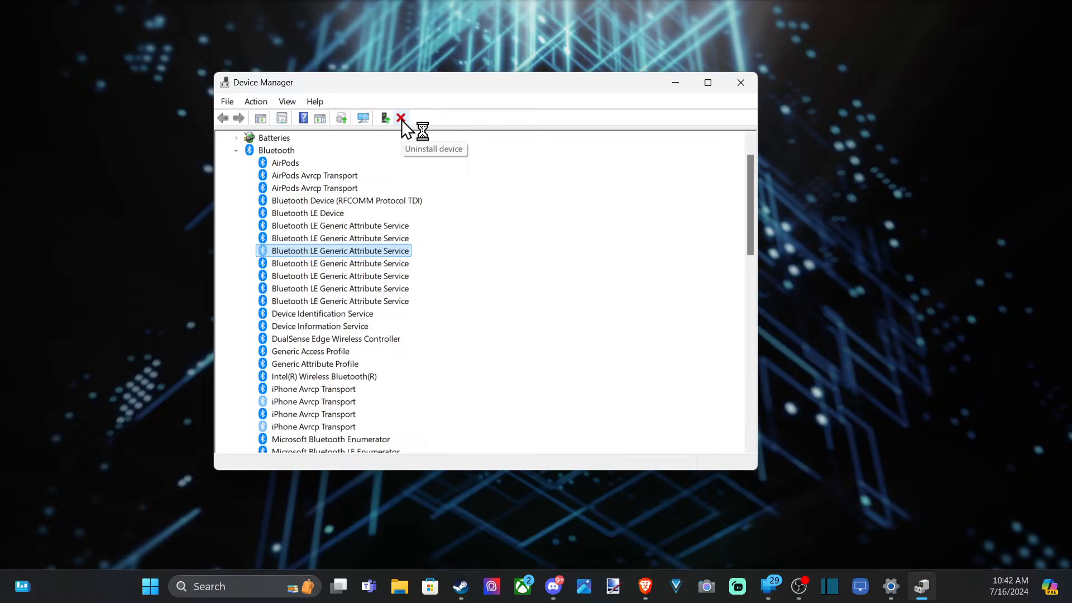
{"action": "mouse_move", "coordinate": [201, 586]}
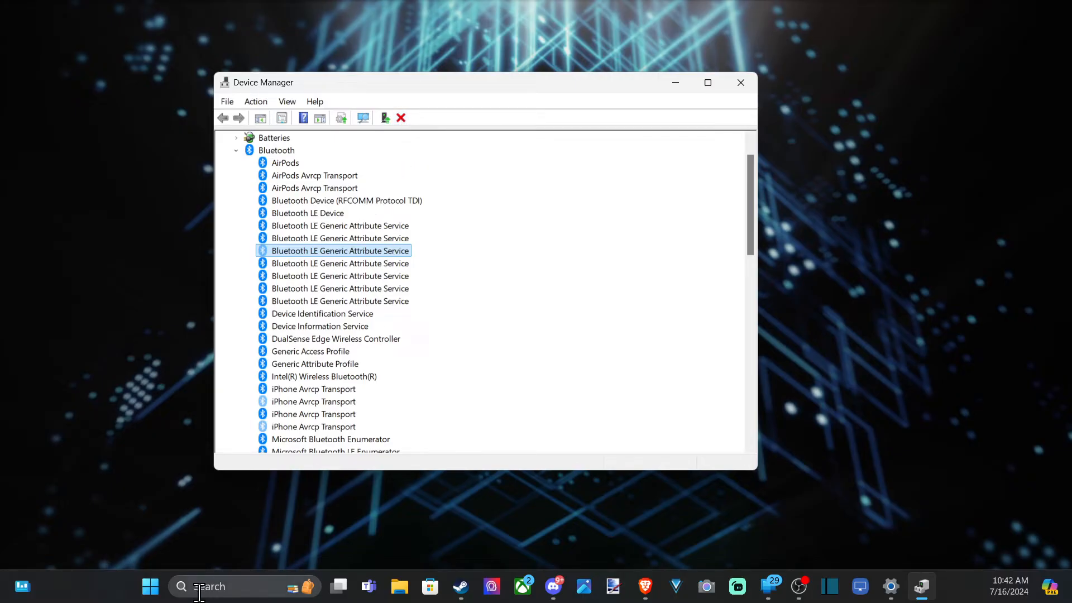
{"action": "left_click", "coordinate": [150, 586]}
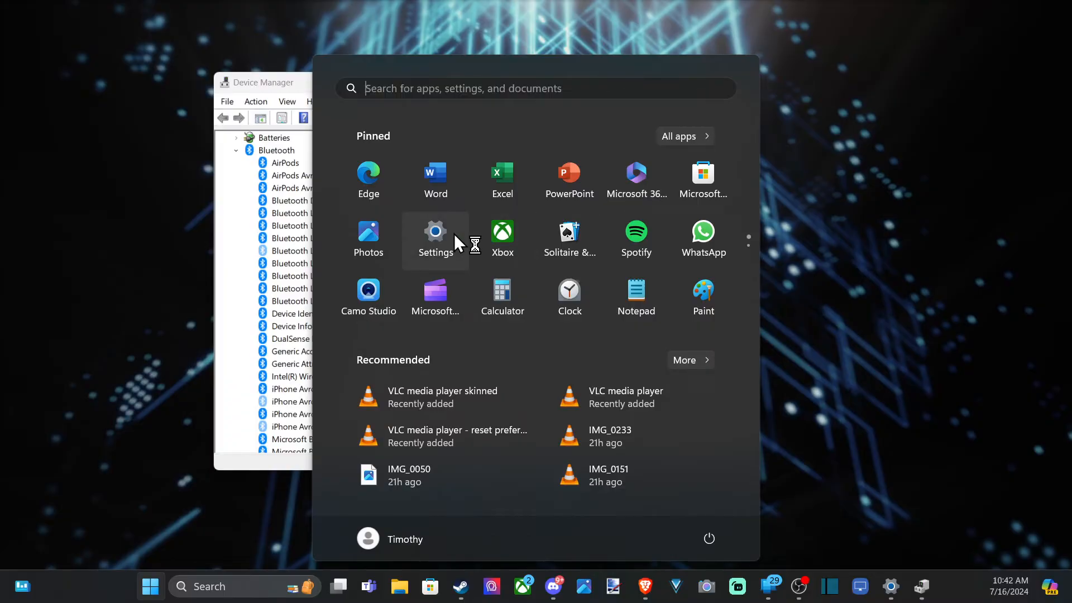
Open Settings, start adding a device, then close the Add a device window
{"action": "left_click", "coordinate": [435, 235]}
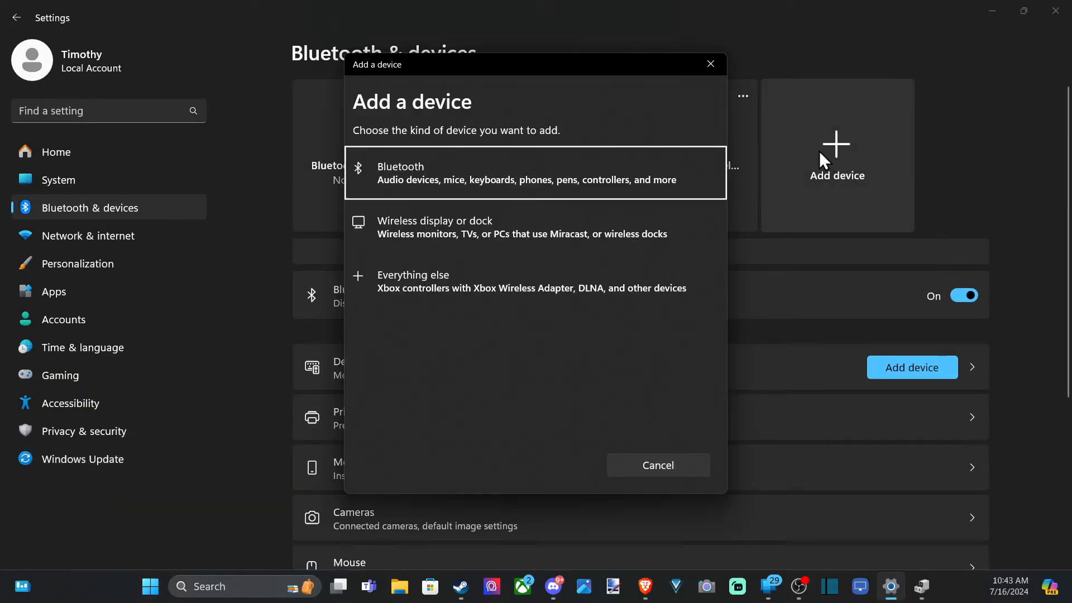
{"action": "mouse_move", "coordinate": [604, 305]}
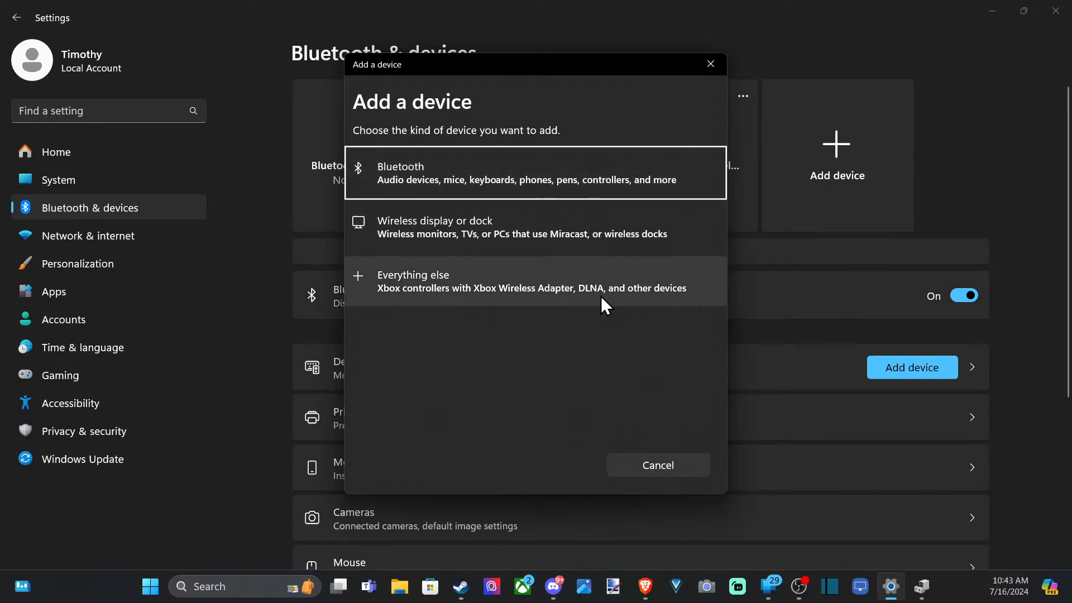
{"action": "left_click", "coordinate": [536, 173]}
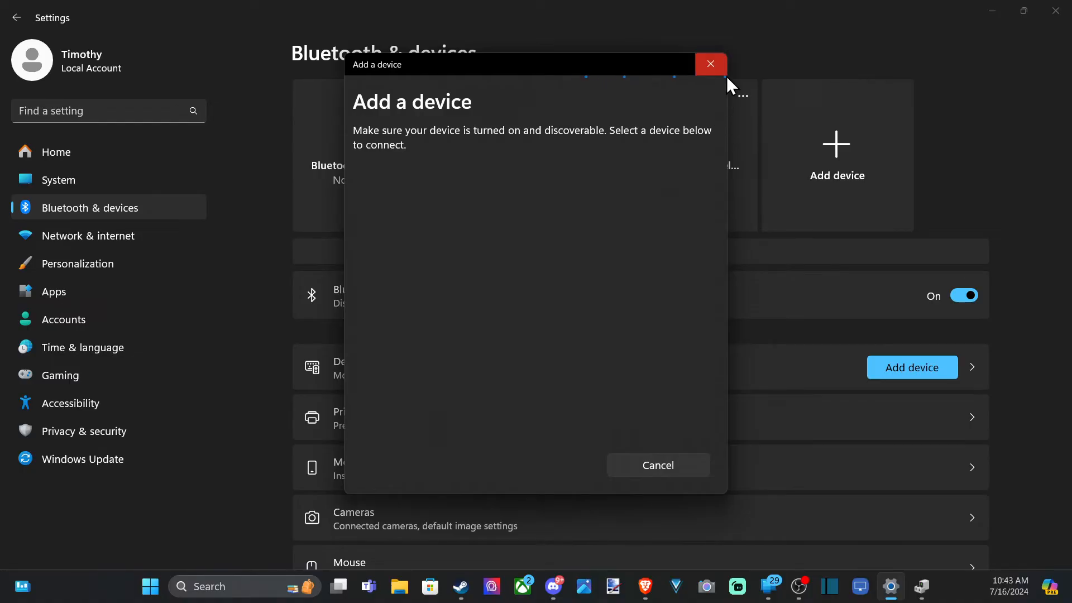
{"action": "left_click", "coordinate": [711, 64]}
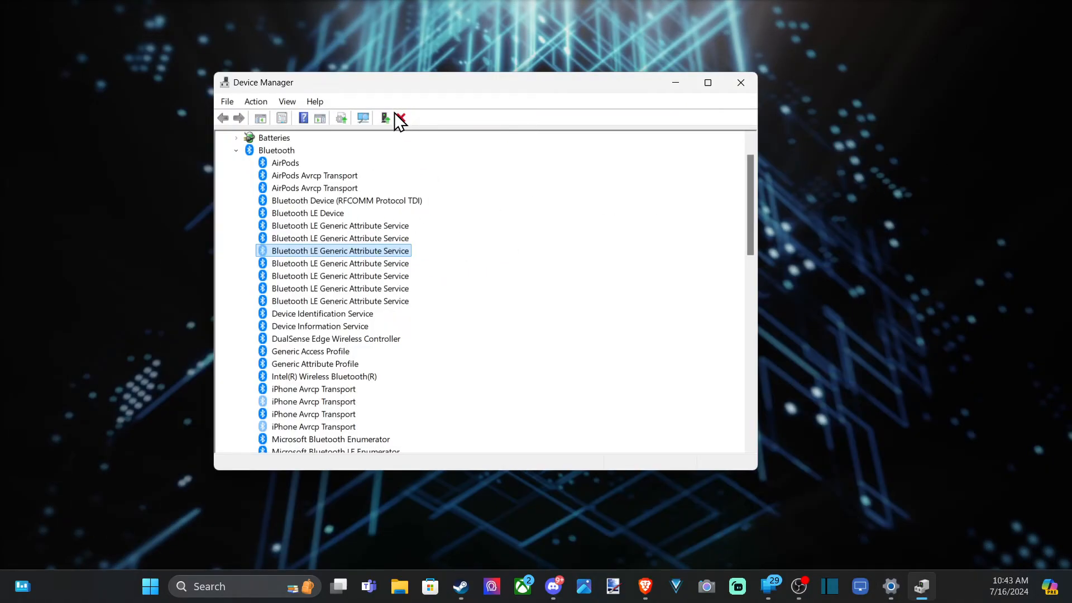
{"action": "mouse_move", "coordinate": [385, 118]}
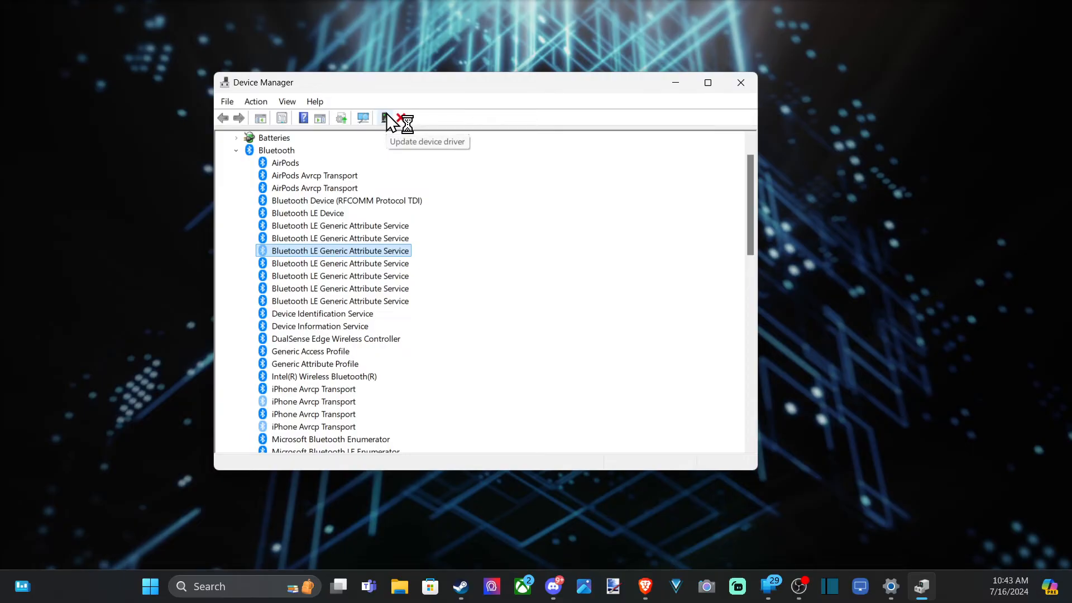
Update the faded Bluetooth LE service's driver automatically, then run Windows Update's Check for updates
{"action": "left_click", "coordinate": [385, 118]}
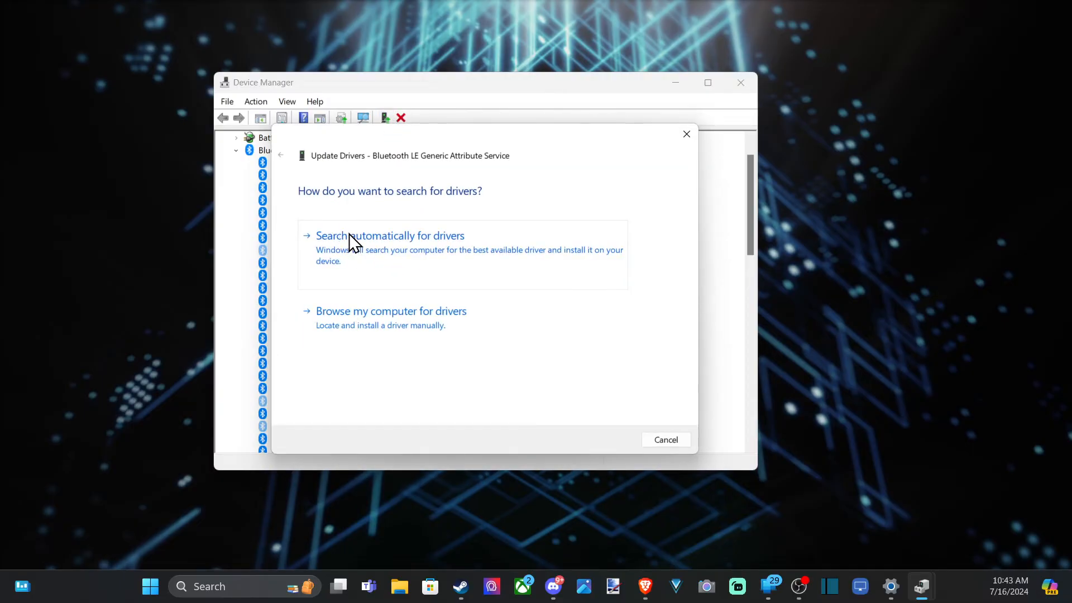
{"action": "left_click", "coordinate": [389, 236]}
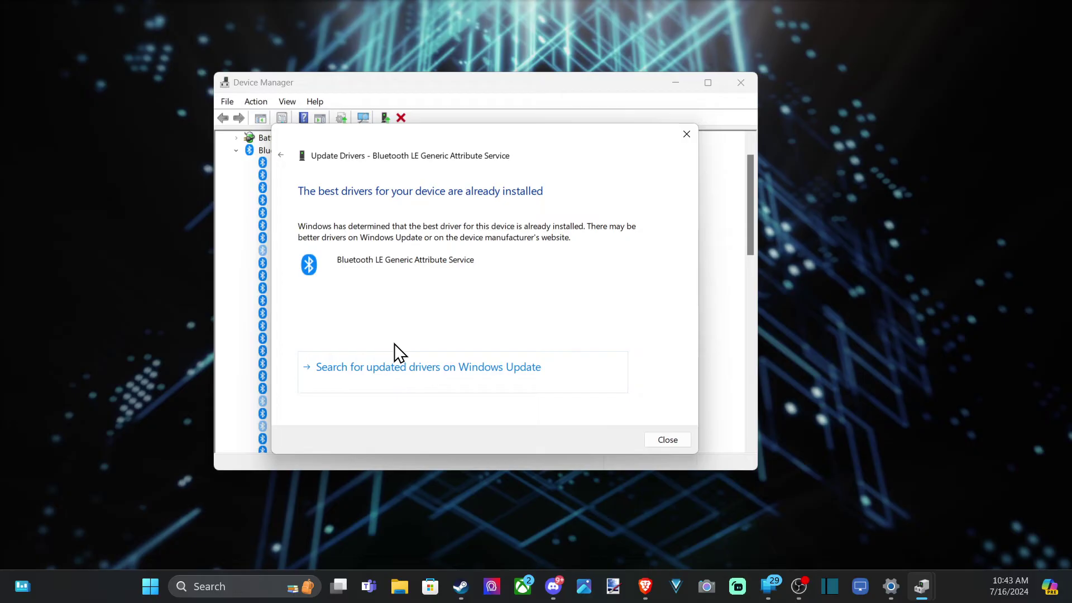
{"action": "mouse_move", "coordinate": [305, 231]}
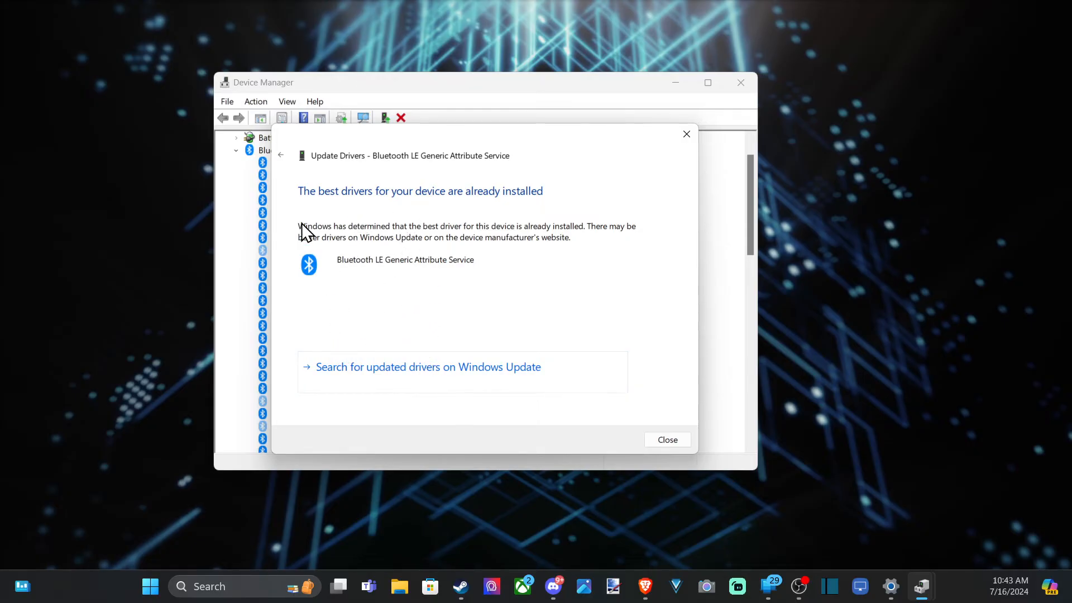
{"action": "mouse_move", "coordinate": [494, 207]}
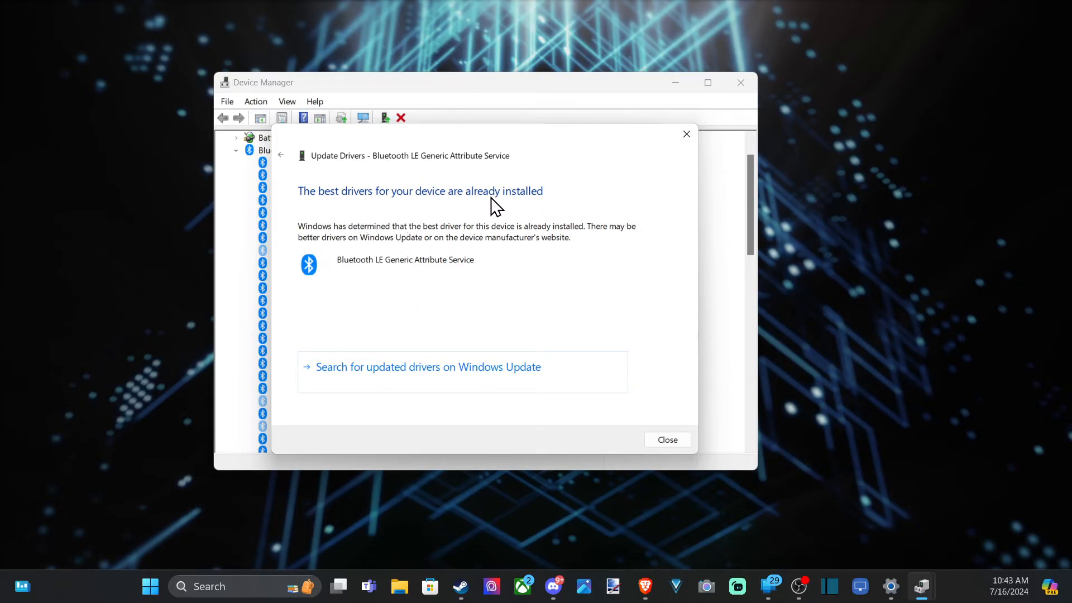
{"action": "mouse_move", "coordinate": [356, 410]}
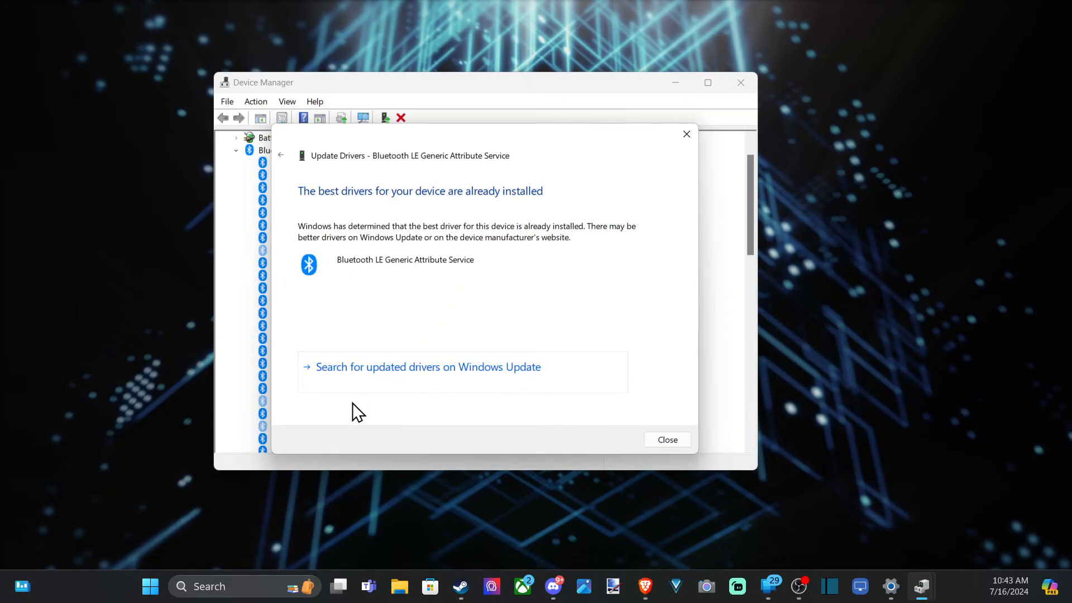
{"action": "mouse_move", "coordinate": [345, 377]}
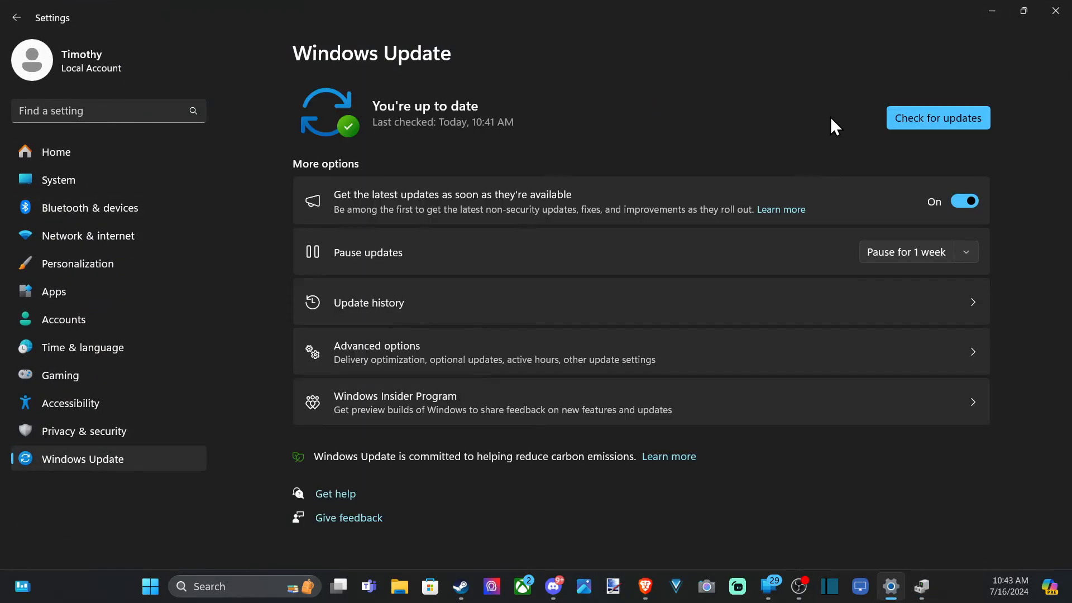
{"action": "left_click", "coordinate": [938, 118]}
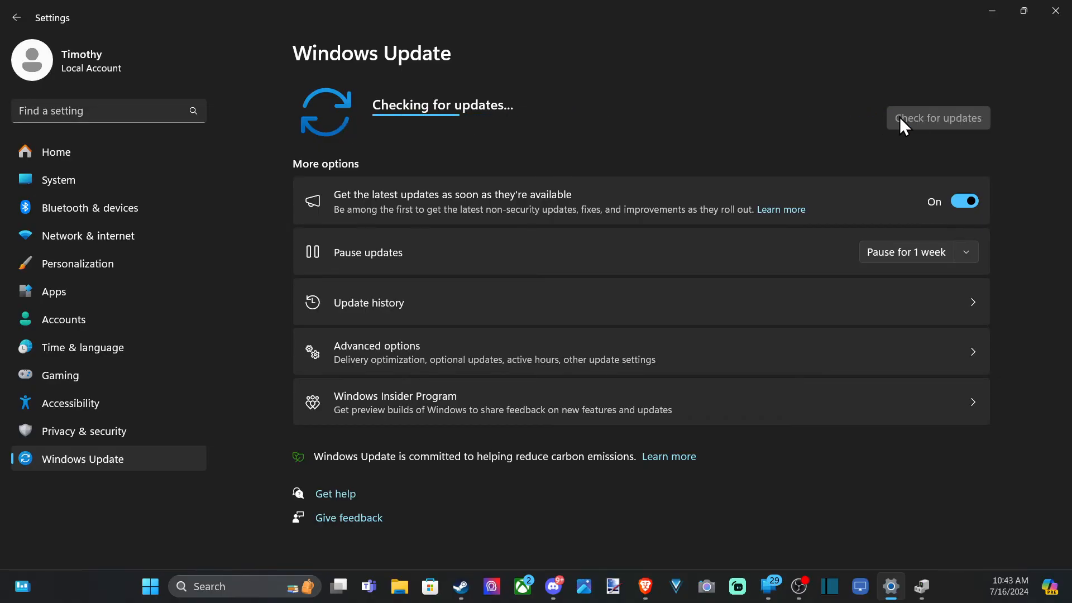
{"action": "mouse_move", "coordinate": [956, 107]}
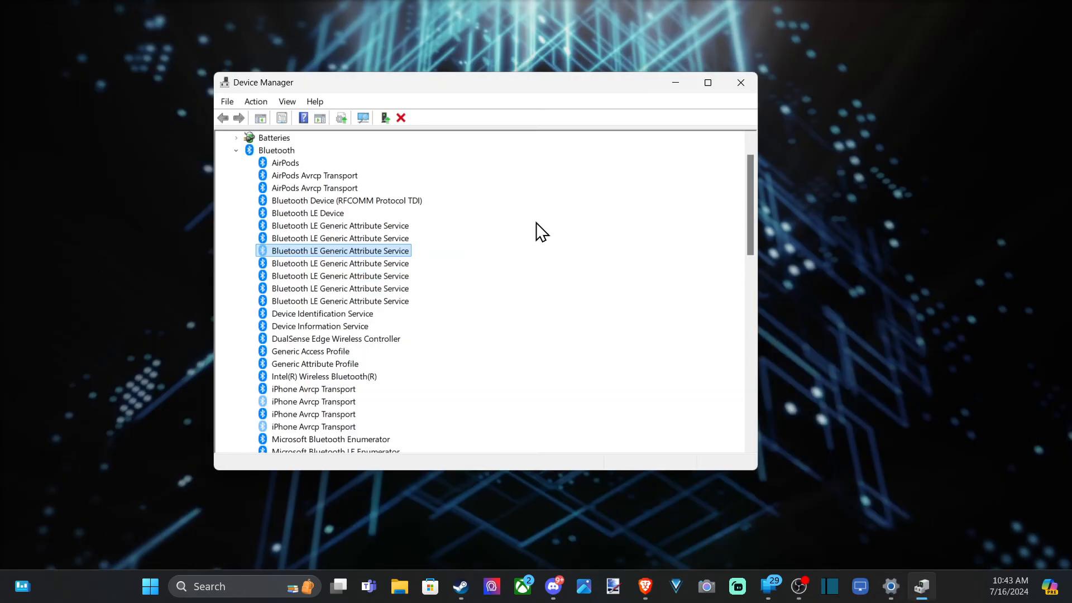
Open the View menu to verify Show hidden devices is checked
{"action": "left_click", "coordinate": [288, 101]}
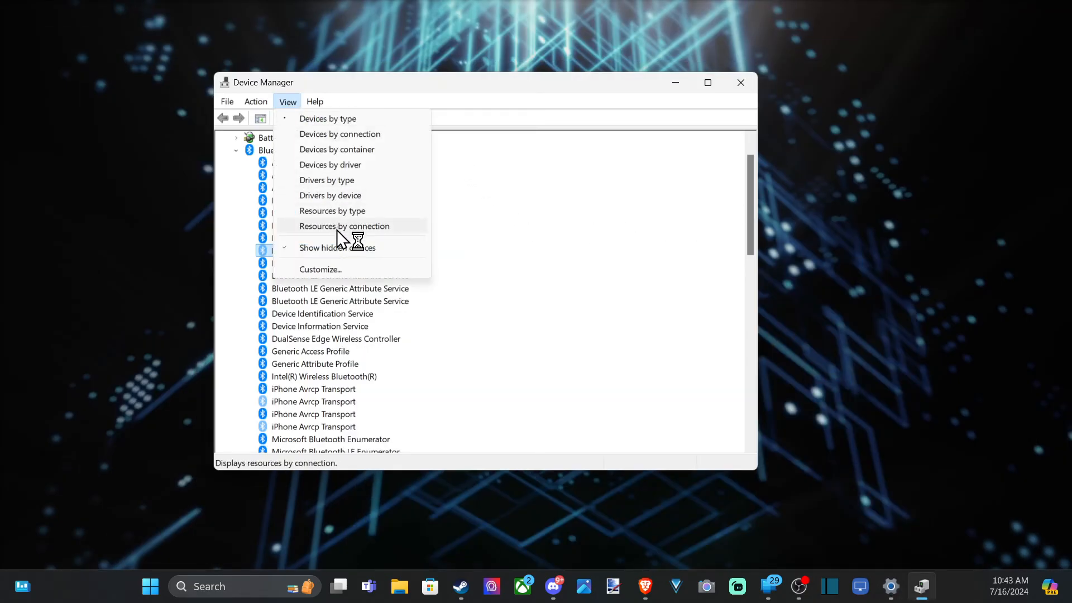
{"action": "mouse_move", "coordinate": [338, 248]}
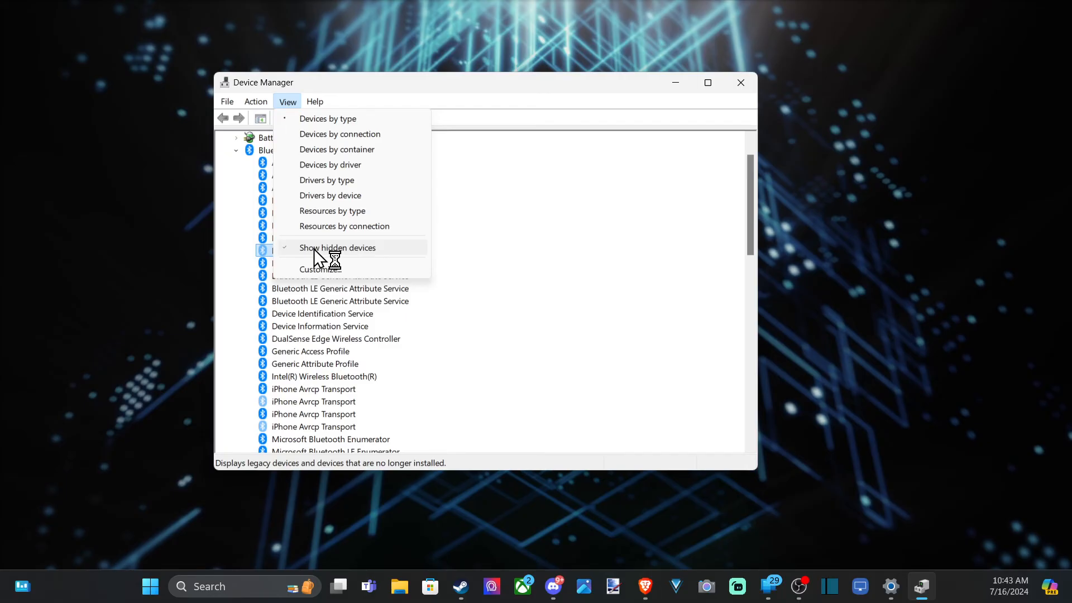
{"action": "mouse_move", "coordinate": [317, 256]}
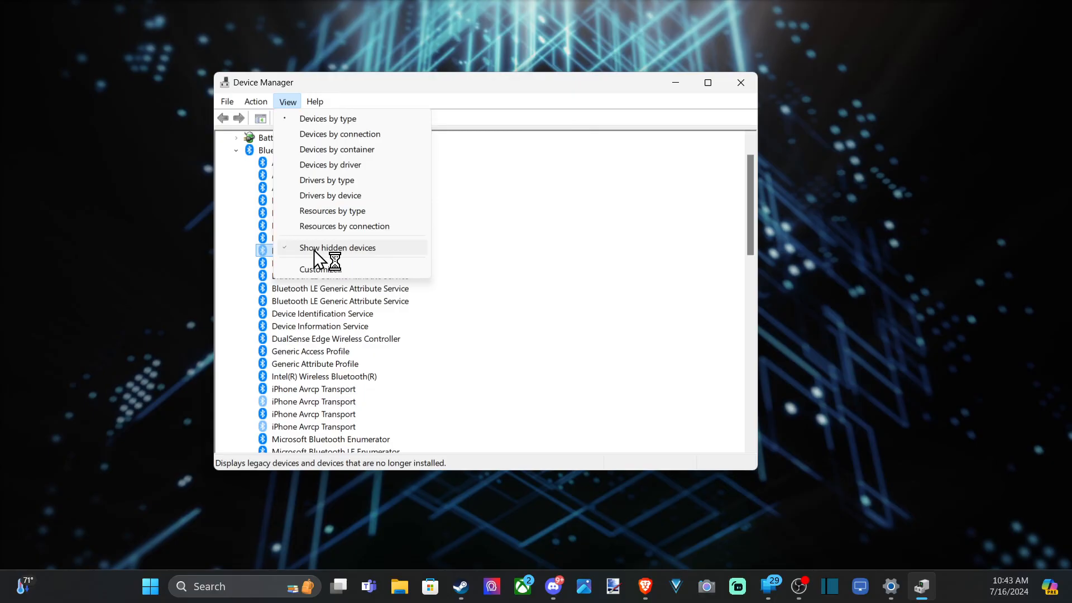
{"action": "mouse_move", "coordinate": [317, 256]}
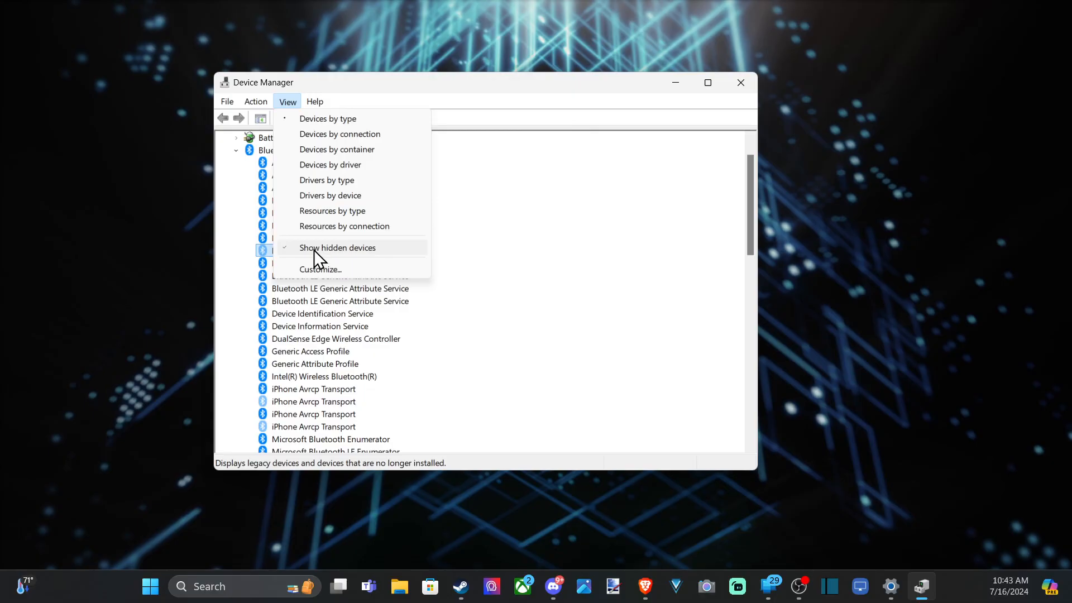